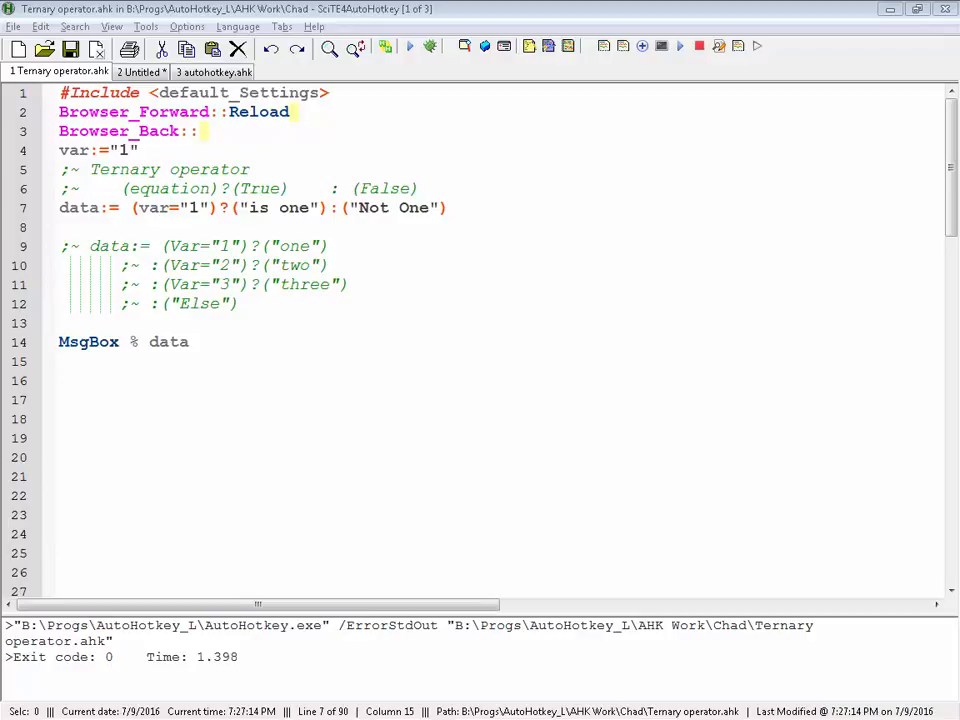
# - Highlight the Ternary and syntax comment words, then begin editing the simple ternary line
pyautogui.doubleClick(124, 168)
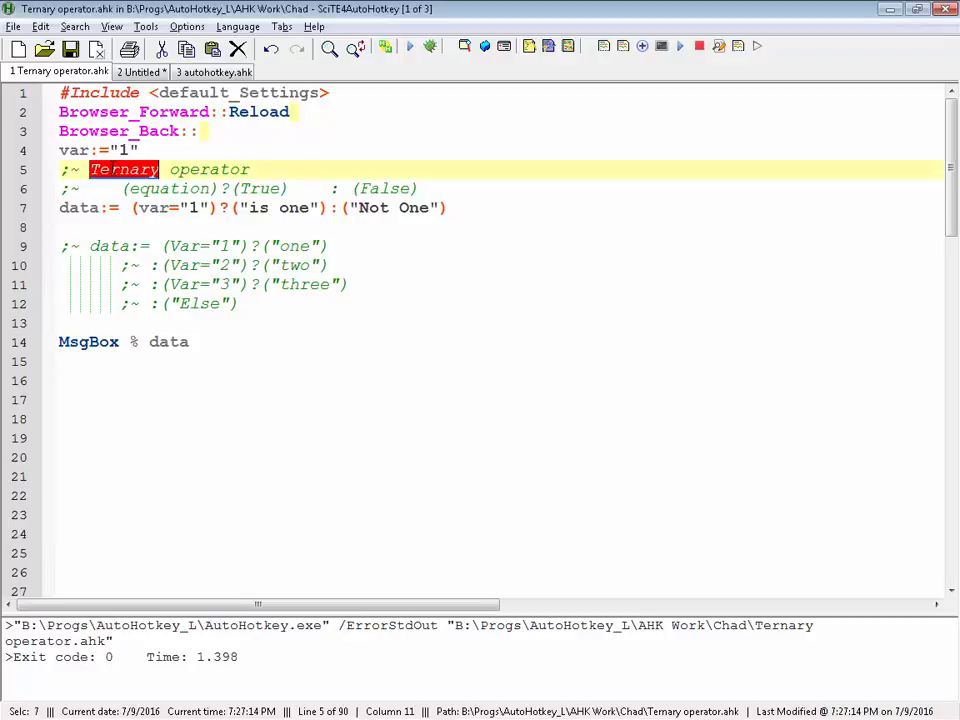
pyautogui.doubleClick(208, 168)
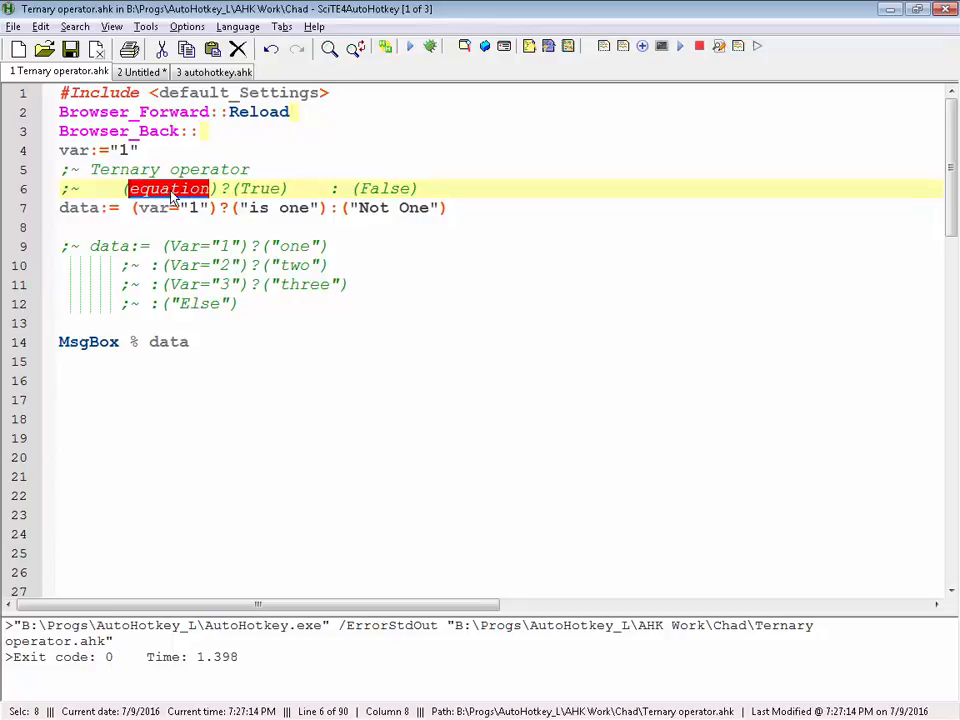
pyautogui.doubleClick(260, 188)
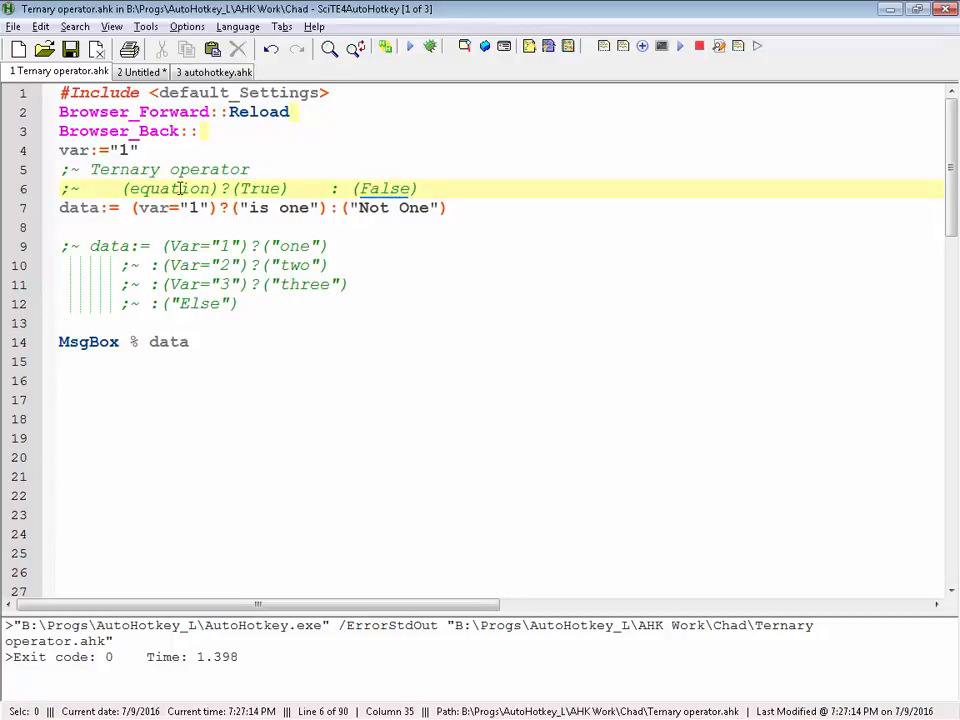
pyautogui.doubleClick(168, 188)
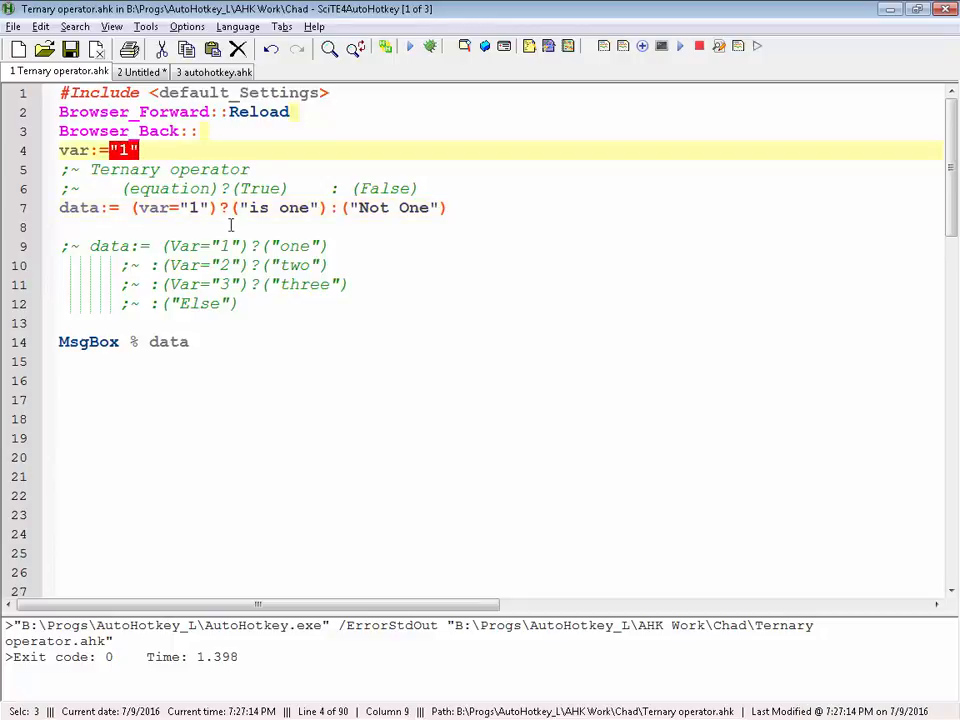
pyautogui.moveTo(410, 230)
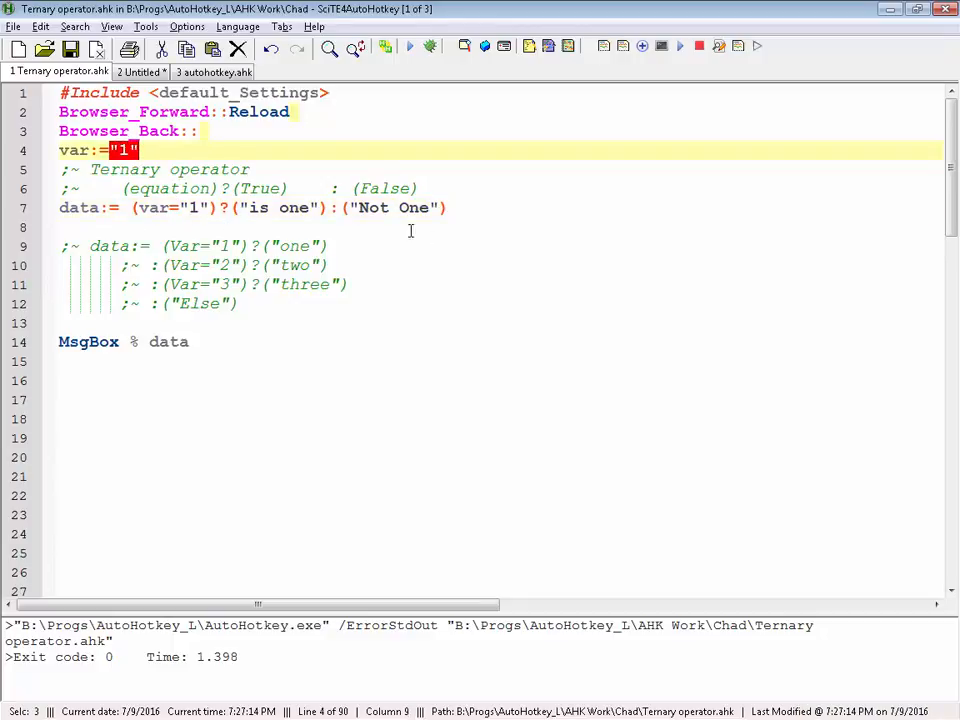
pyautogui.click(408, 46)
pyautogui.write('3')
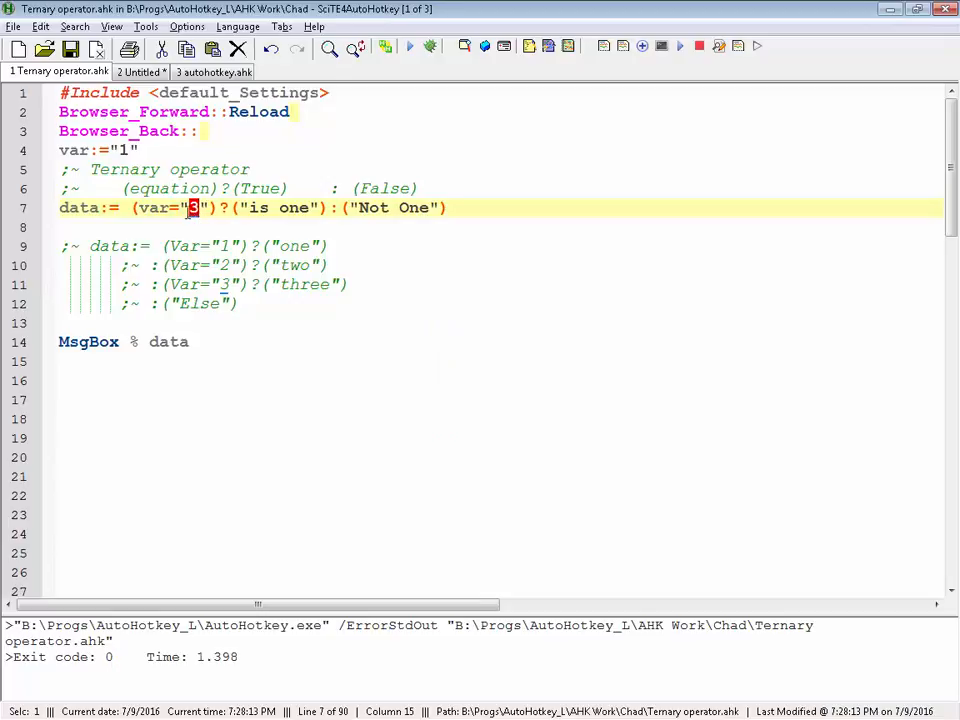
pyautogui.moveTo(448, 188)
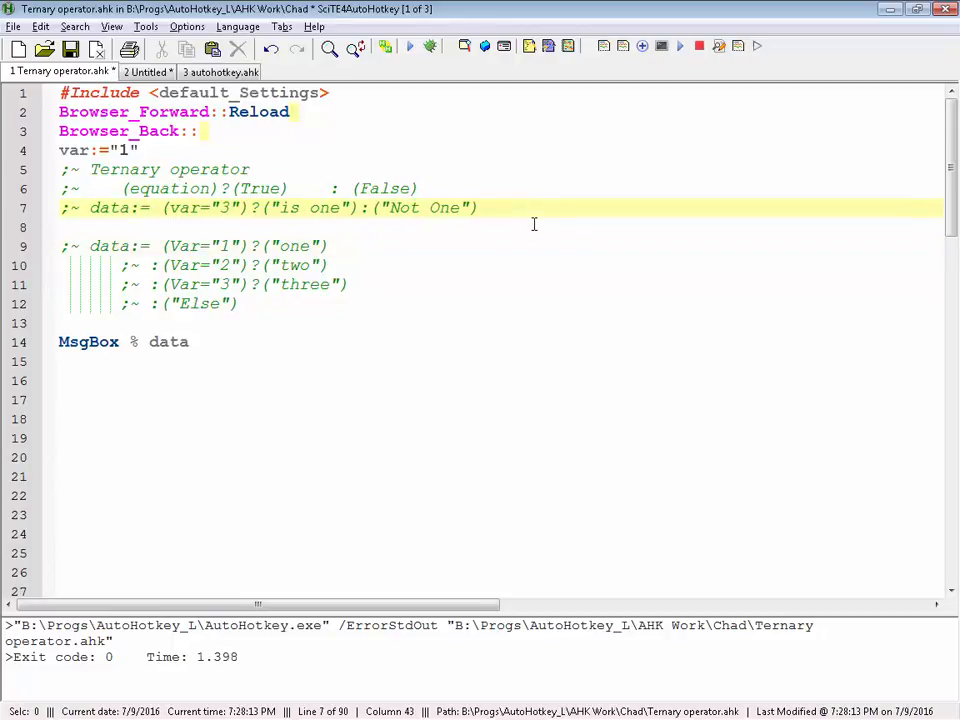
# - Activate the nested one/two/three/Else ternary block and select the value 3 in its third condition
pyautogui.click(318, 246)
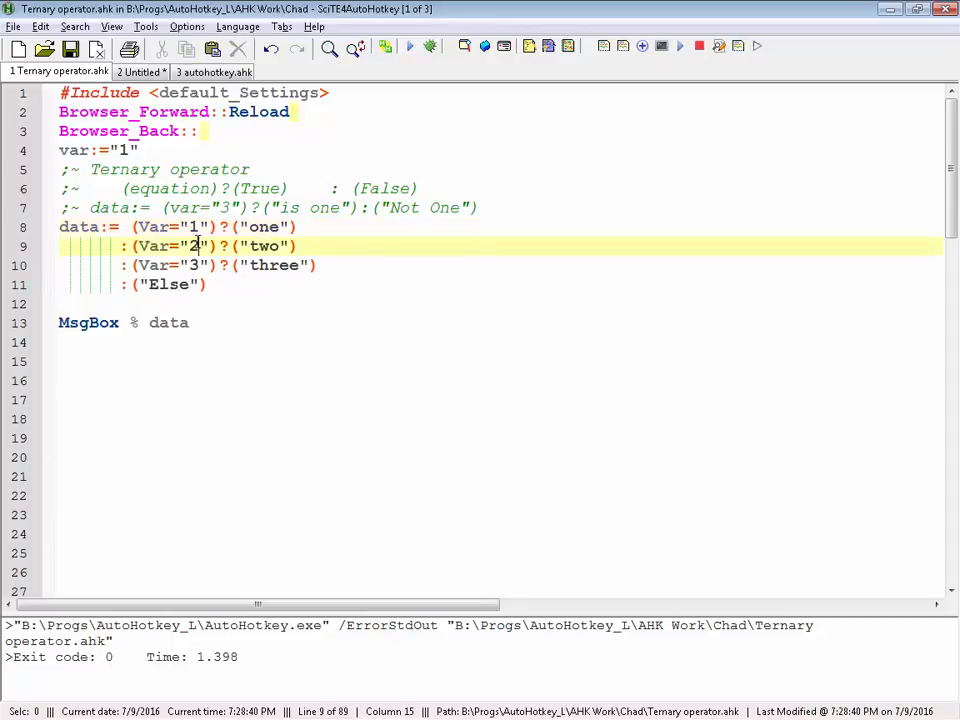
pyautogui.click(198, 264)
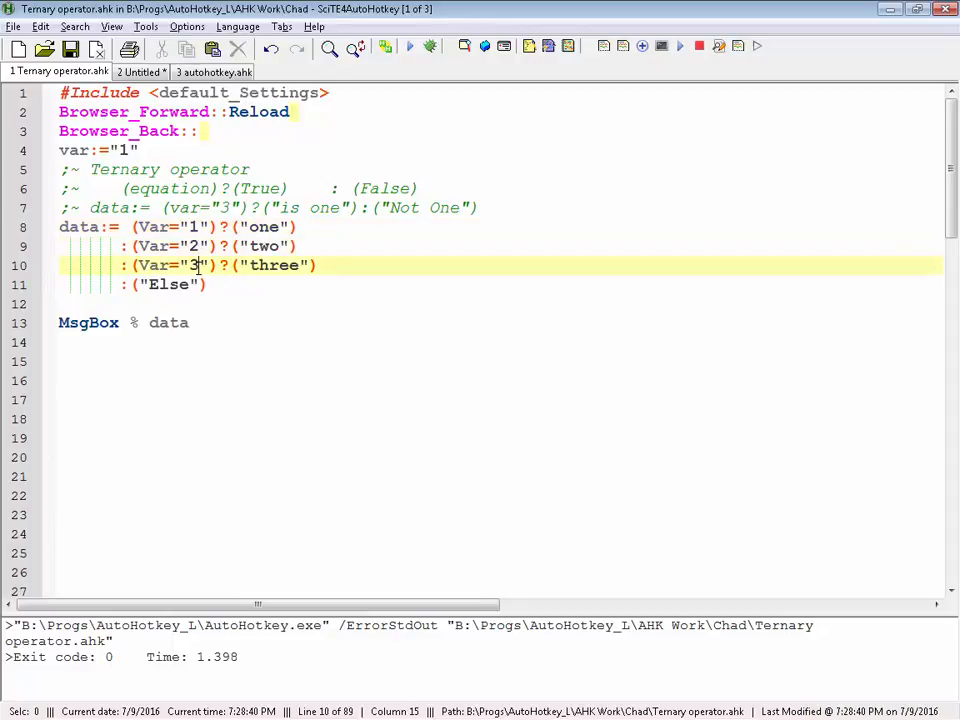
pyautogui.doubleClick(272, 264)
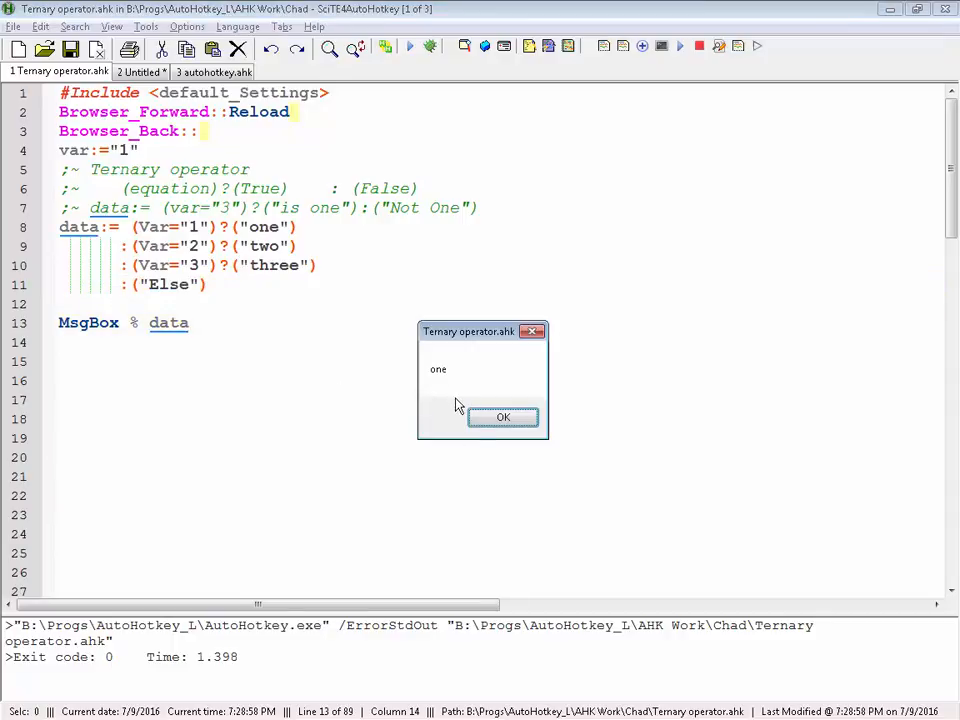
# - Run with var "2" returning two, then with var "300" returning Else, dismissing each message
pyautogui.click(504, 418)
pyautogui.write('2')
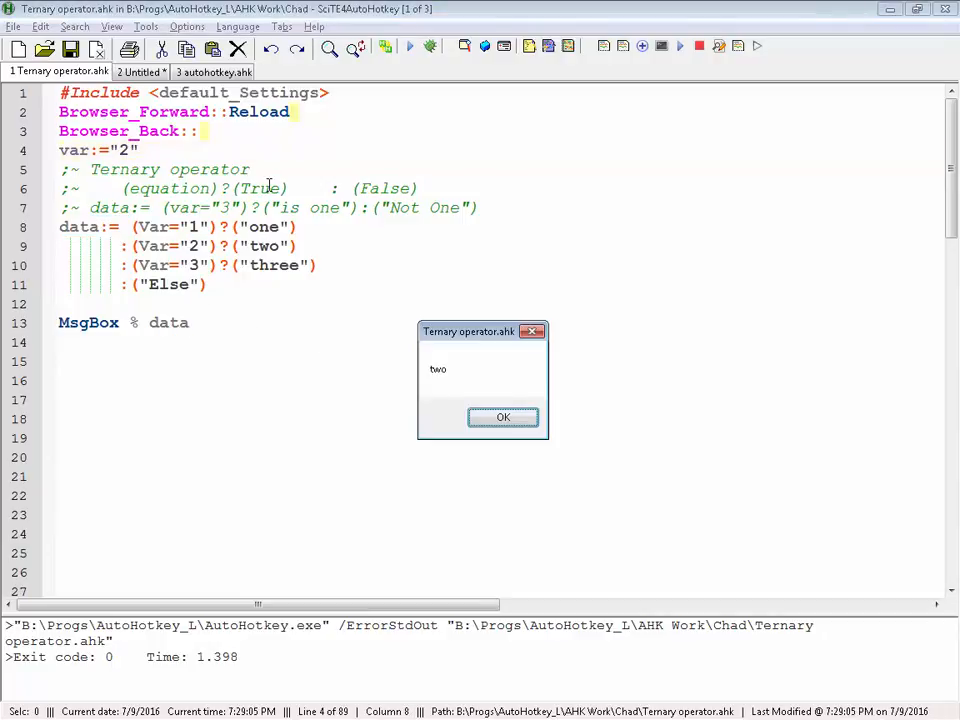
pyautogui.click(504, 418)
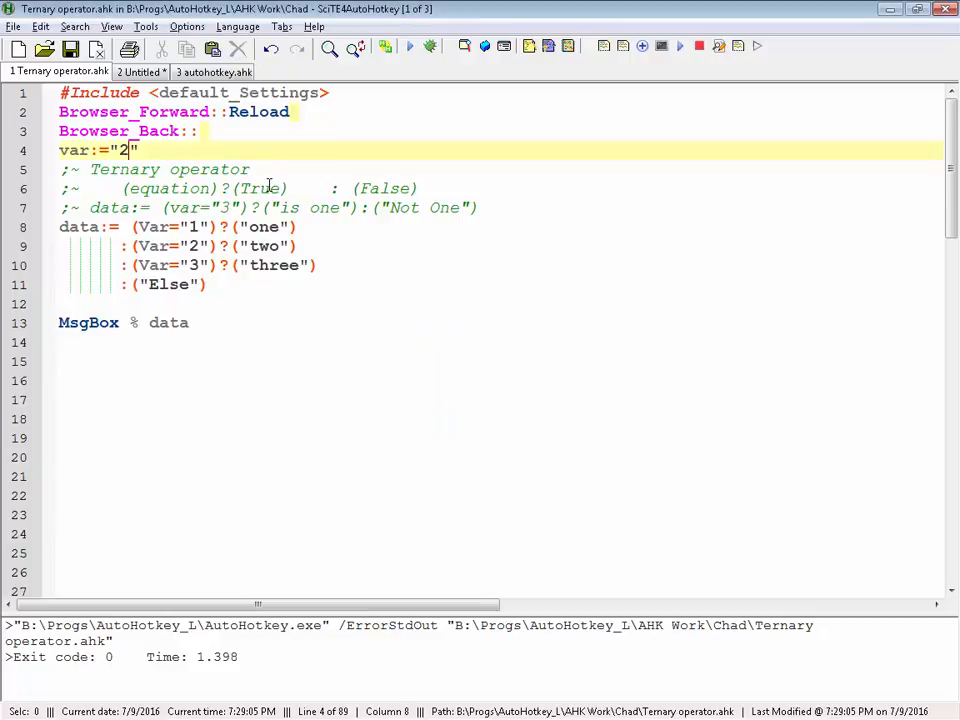
pyautogui.write('3')
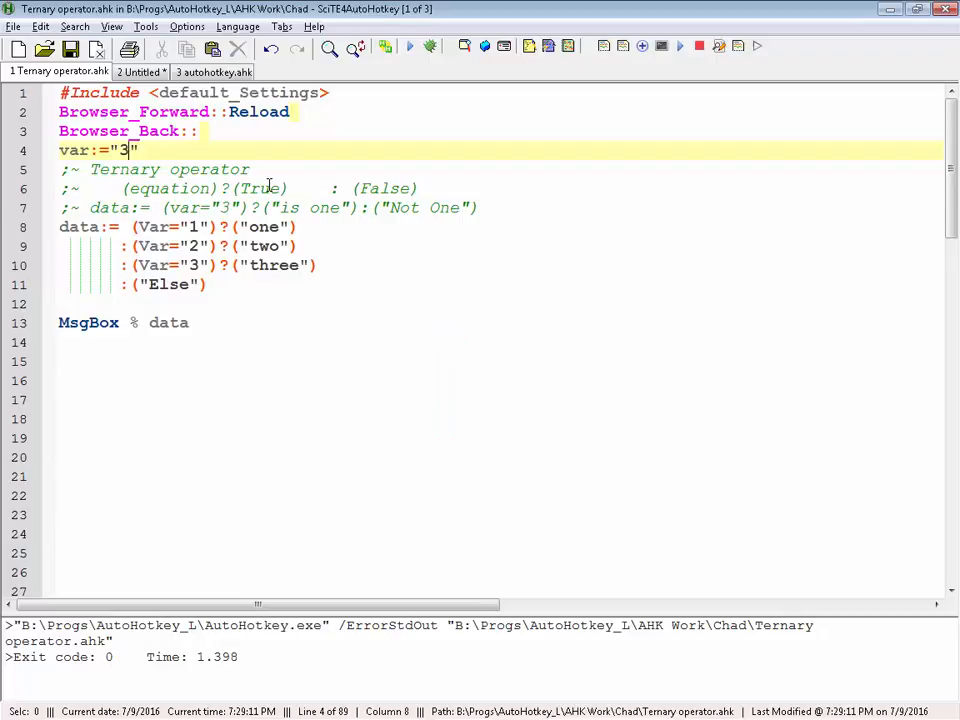
pyautogui.write('00')
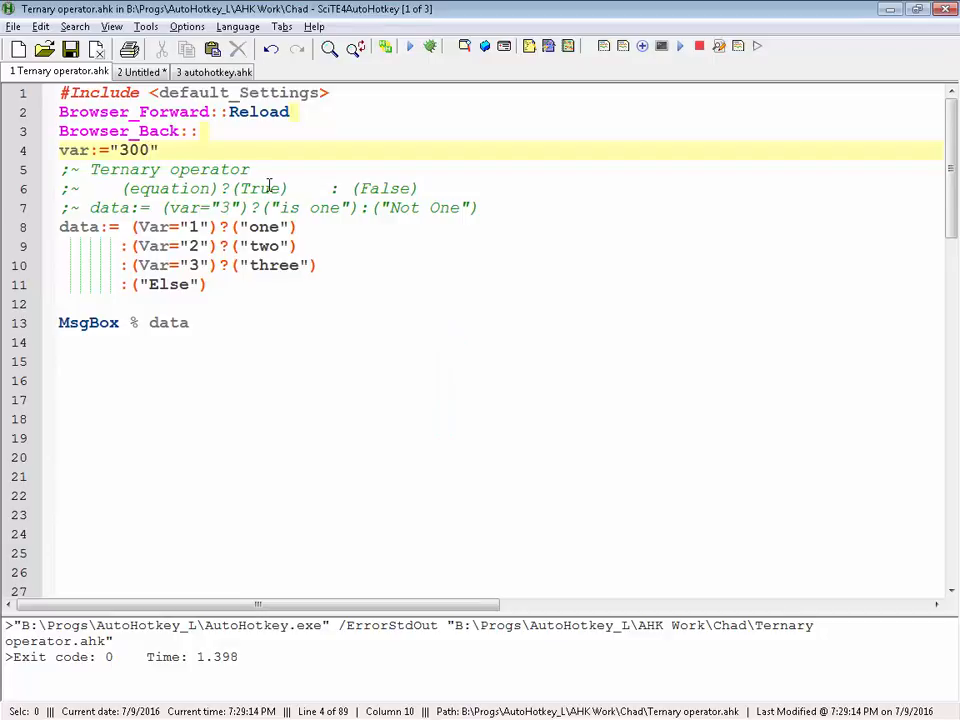
pyautogui.click(408, 46)
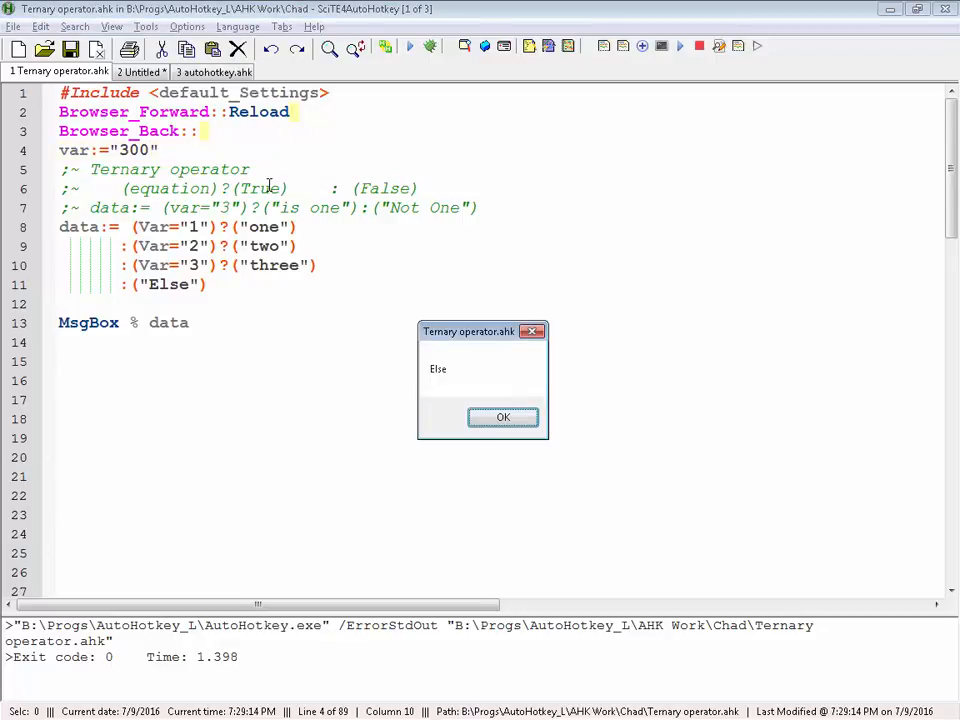
pyautogui.click(504, 418)
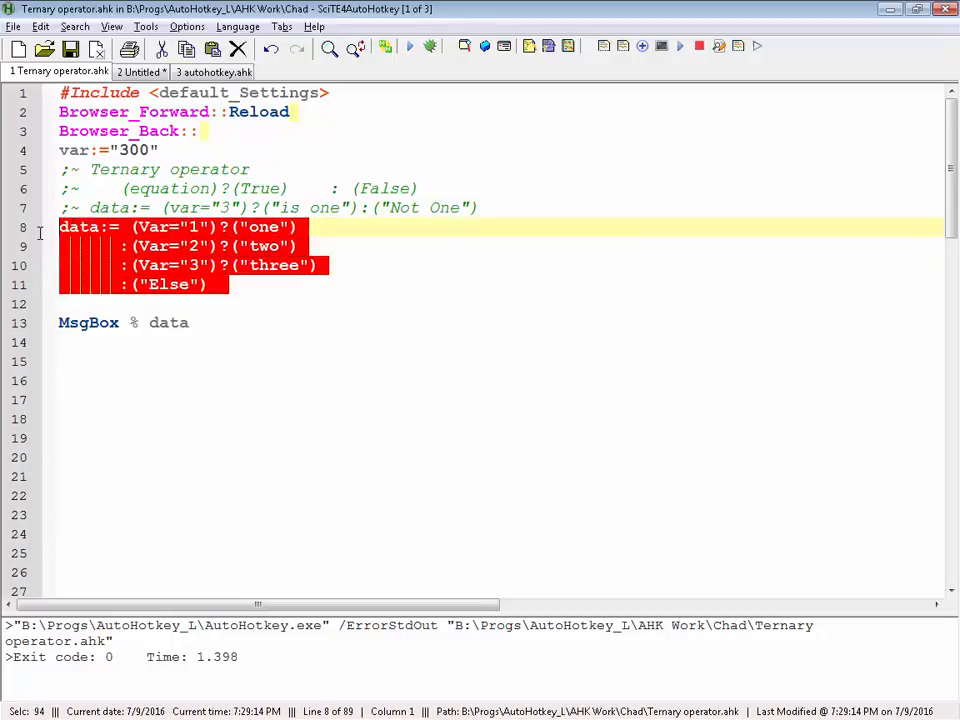
# - Run the one-line chained ternary with var 300 and dismiss the Else result
pyautogui.click(248, 304)
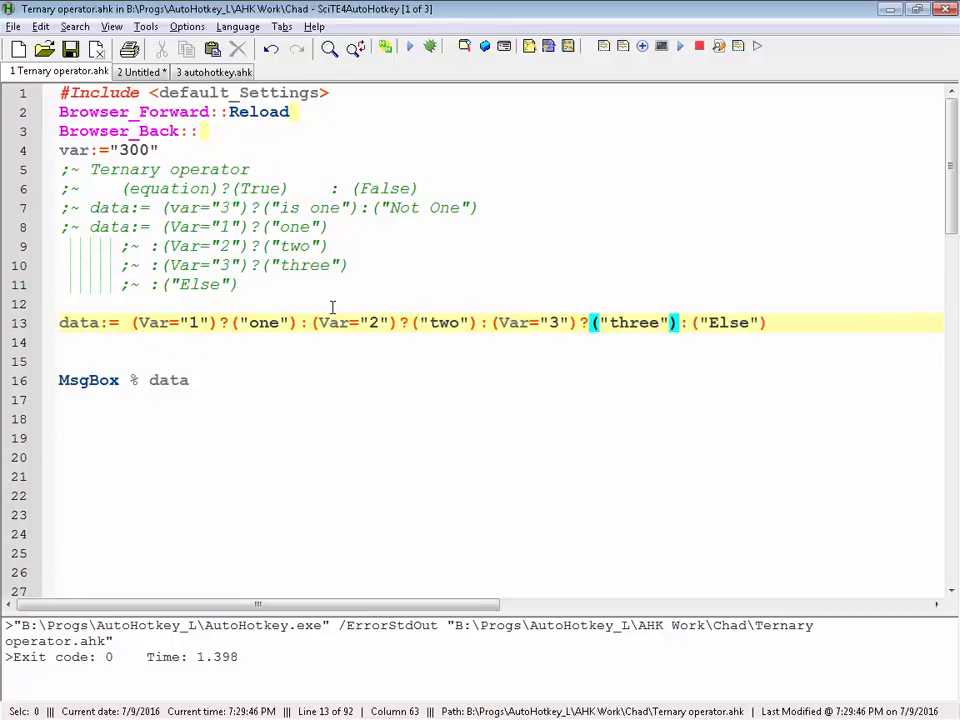
pyautogui.click(408, 46)
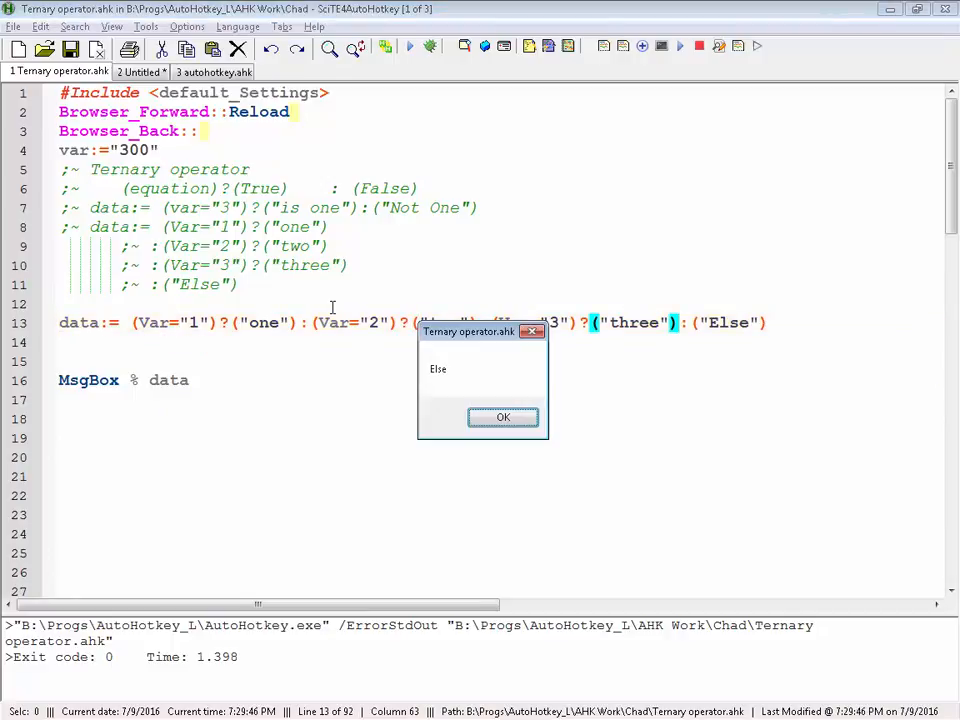
pyautogui.click(504, 418)
pyautogui.write('2')
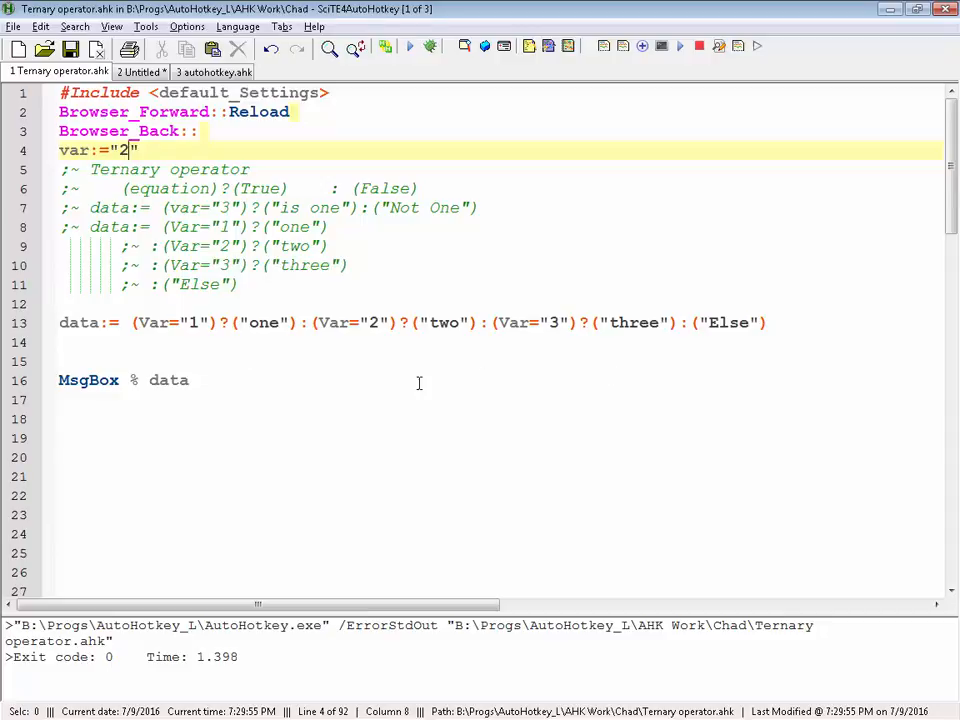
pyautogui.moveTo(236, 354)
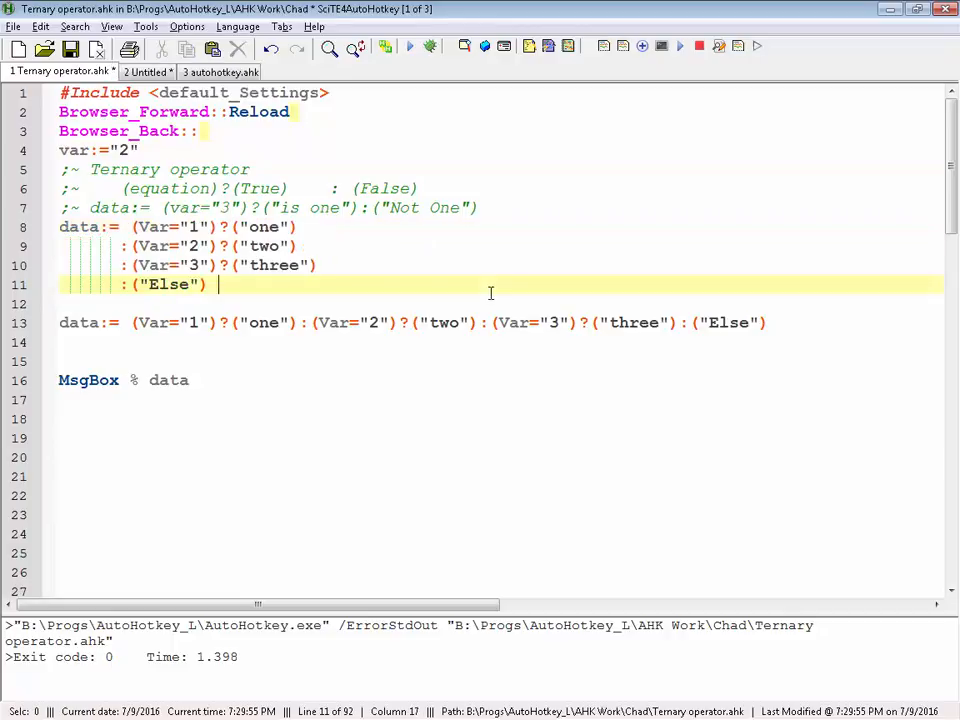
pyautogui.moveTo(360, 252)
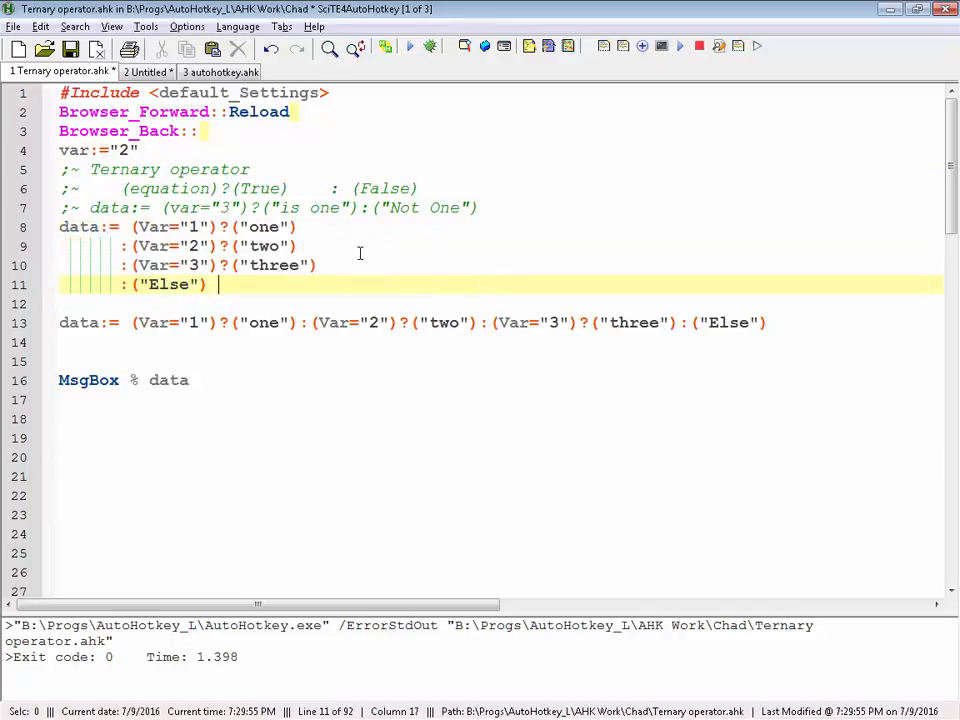
pyautogui.moveTo(864, 344)
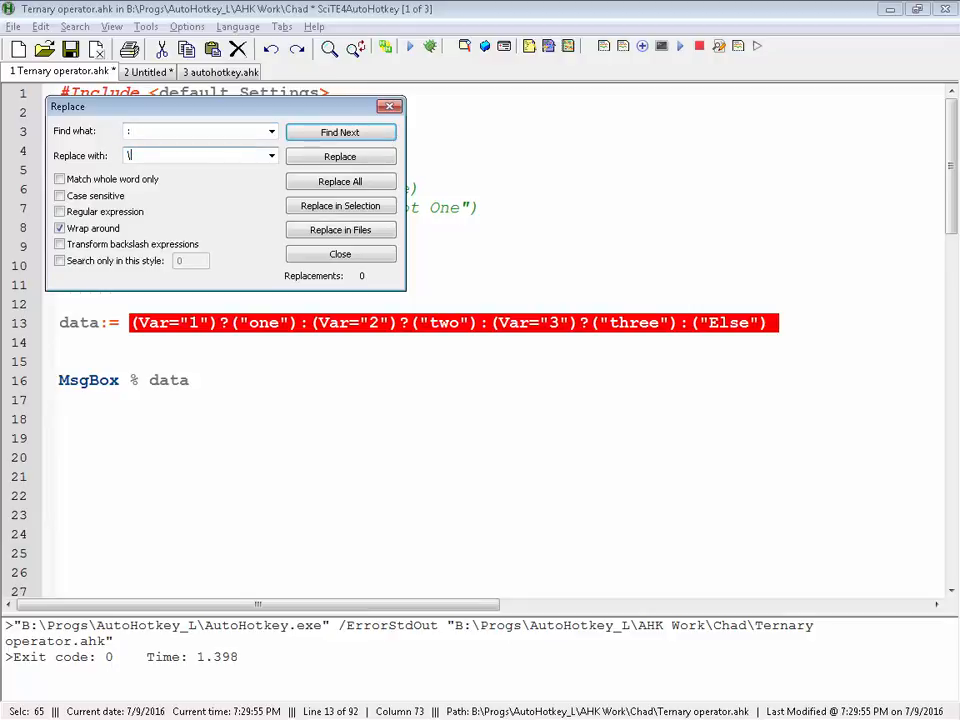
# - Replace each colon in the selected line with \n using backslash-transform and regex, then close Replace
pyautogui.write('\\n\\t:')
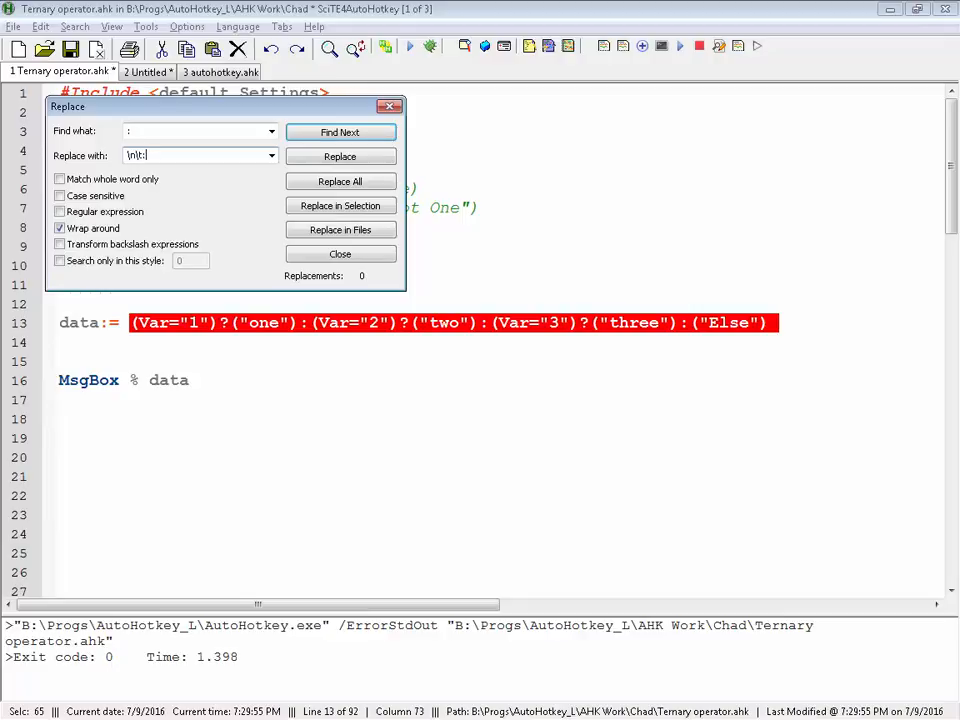
pyautogui.moveTo(96, 228)
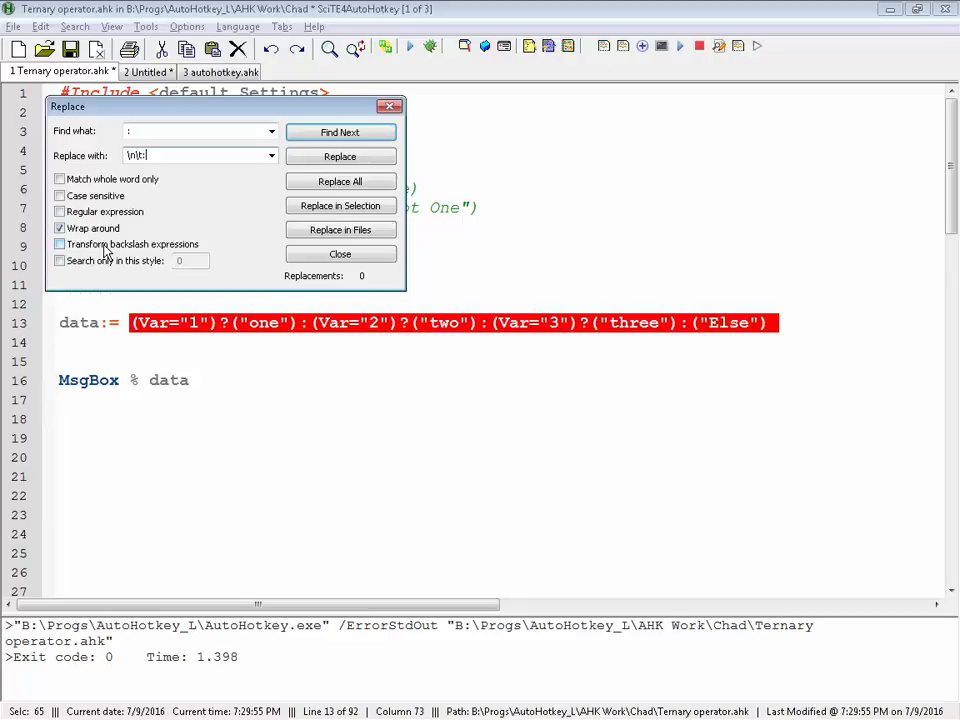
pyautogui.click(60, 212)
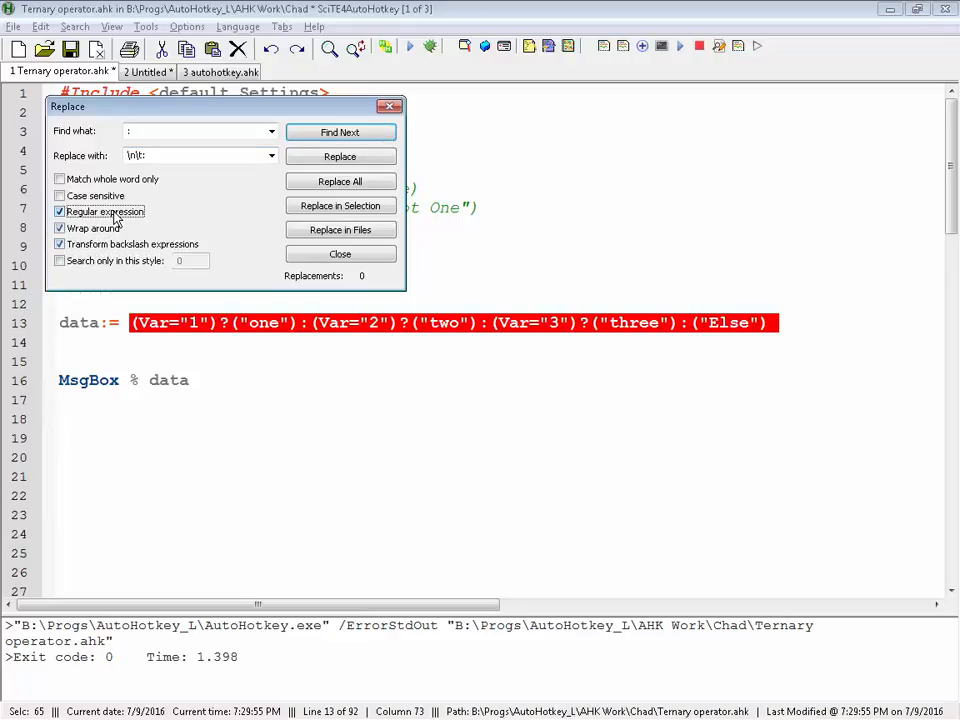
pyautogui.click(340, 180)
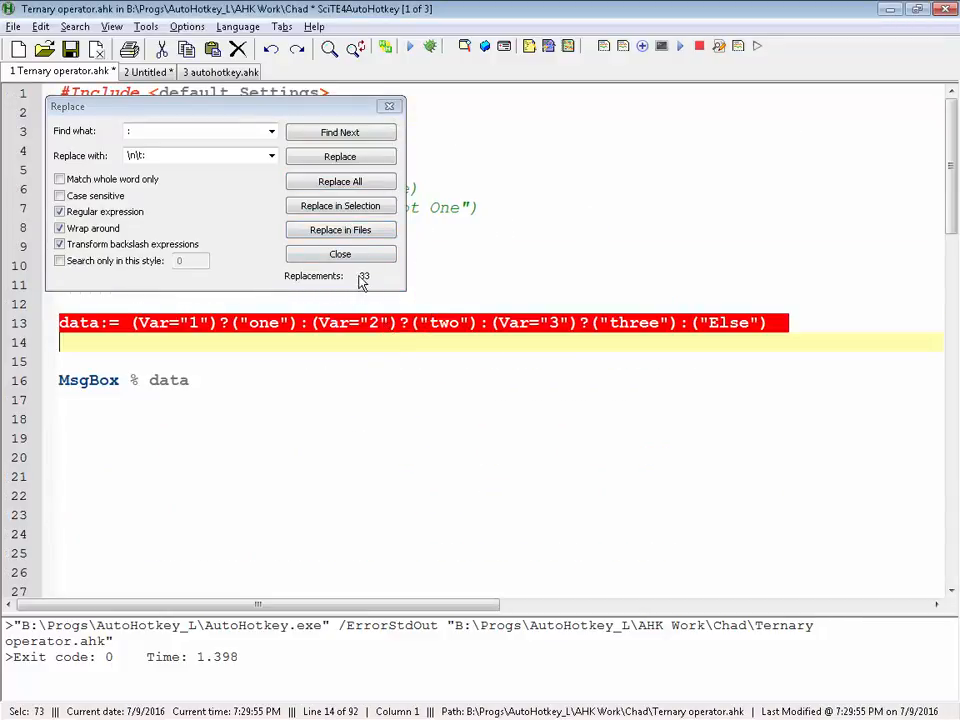
pyautogui.click(340, 180)
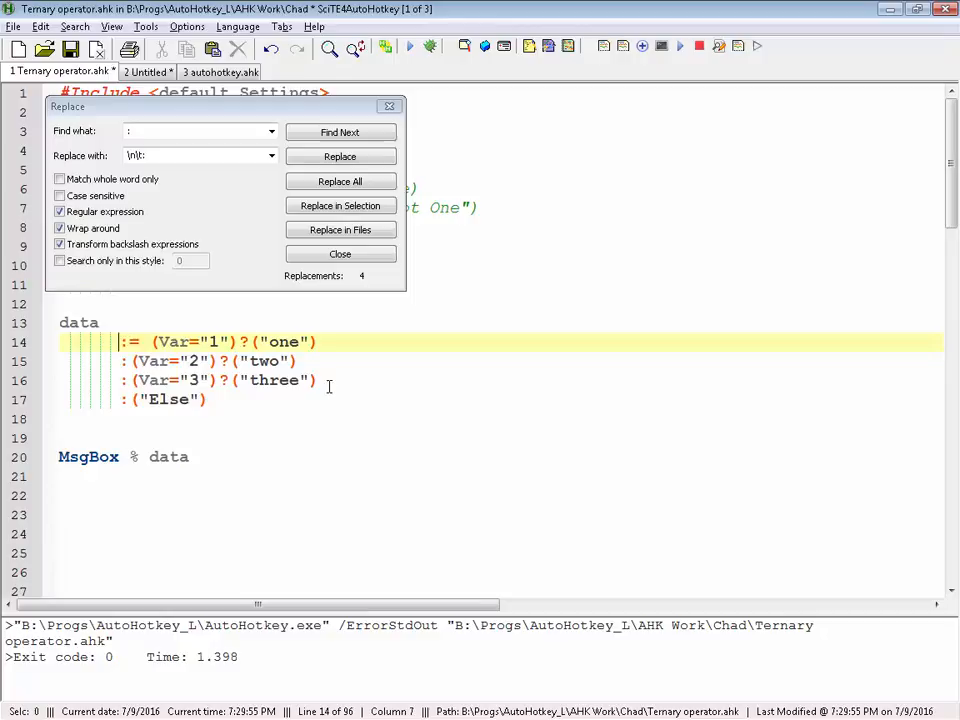
pyautogui.click(340, 252)
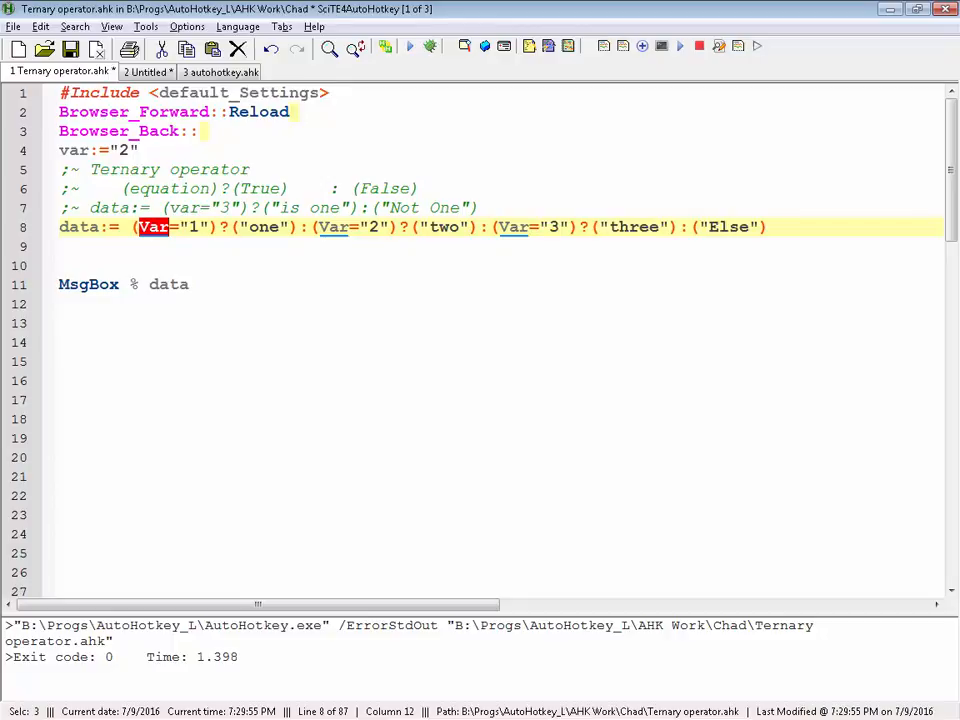
# - Enter myC, then obj.a as the first condition's variable via autocomplete
pyautogui.write('myC')
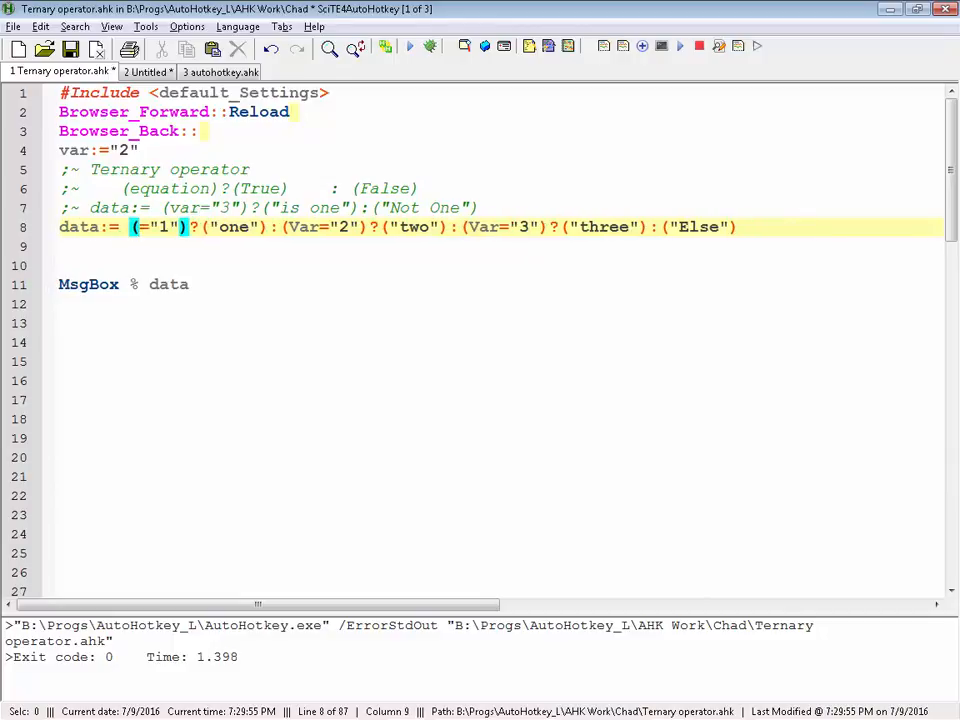
pyautogui.write('obj')
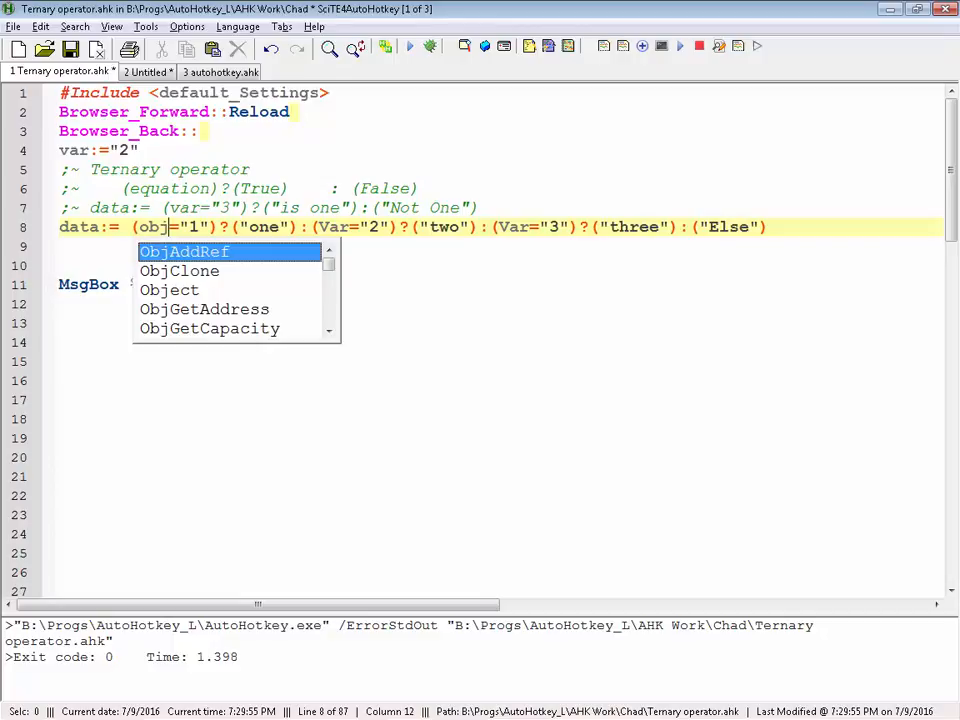
pyautogui.write('.a')
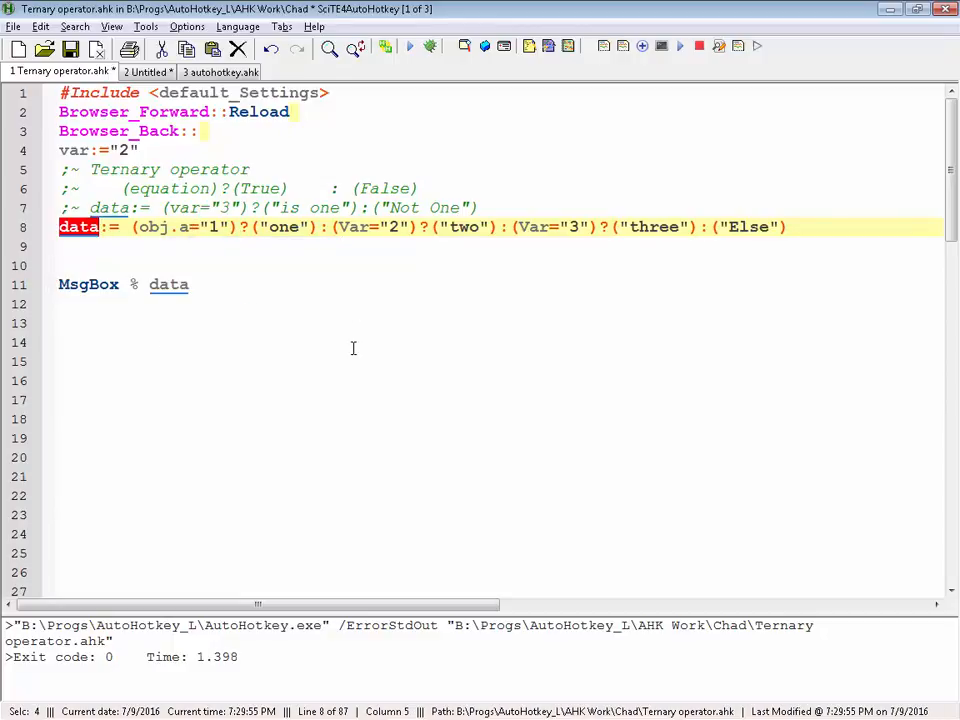
pyautogui.moveTo(344, 272)
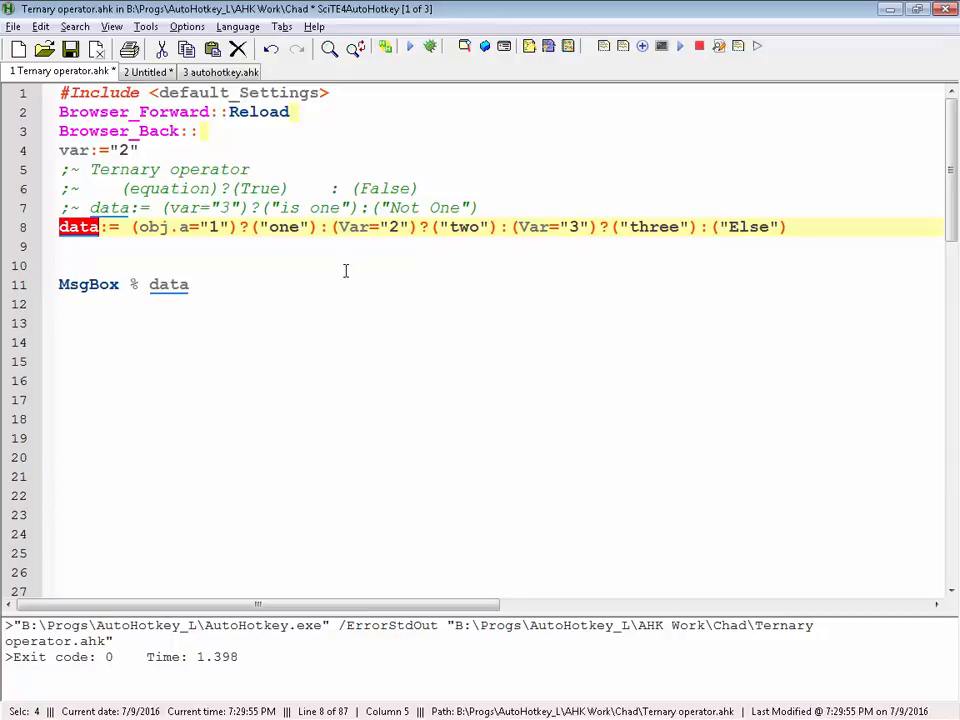
pyautogui.moveTo(428, 138)
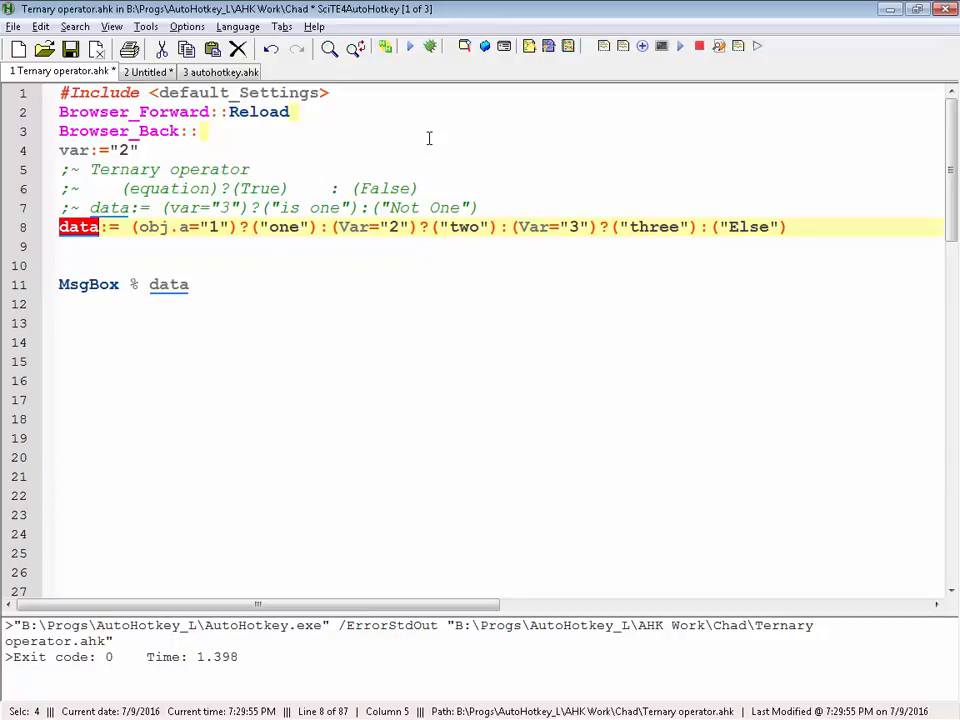